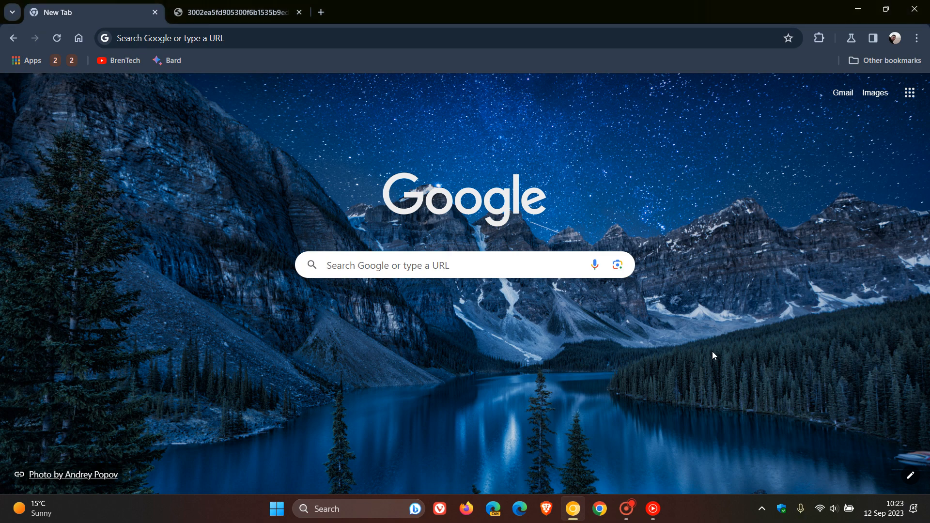
mouse_move(406, 381)
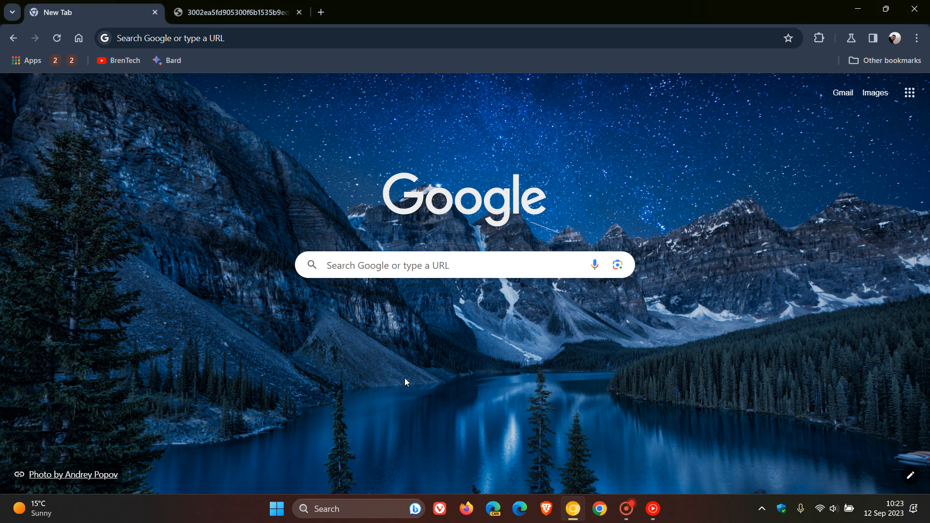
mouse_move(640, 377)
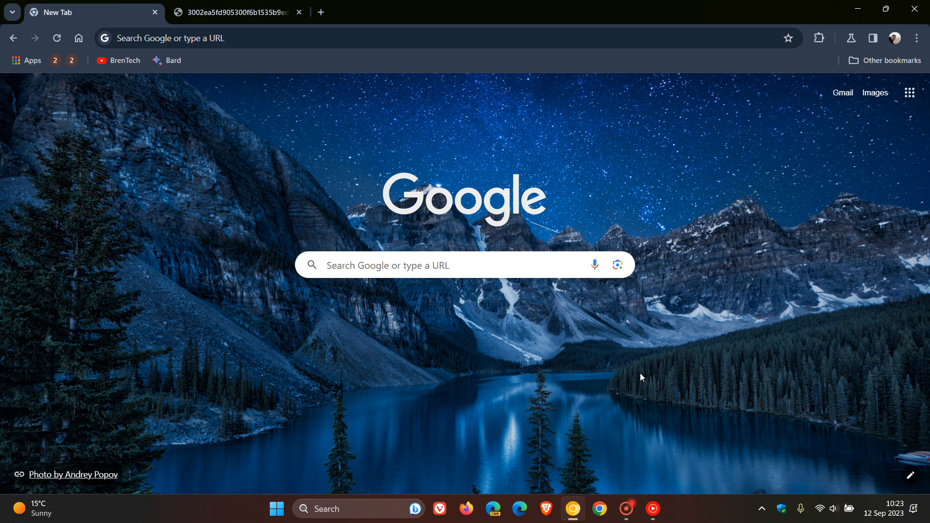
mouse_move(486, 113)
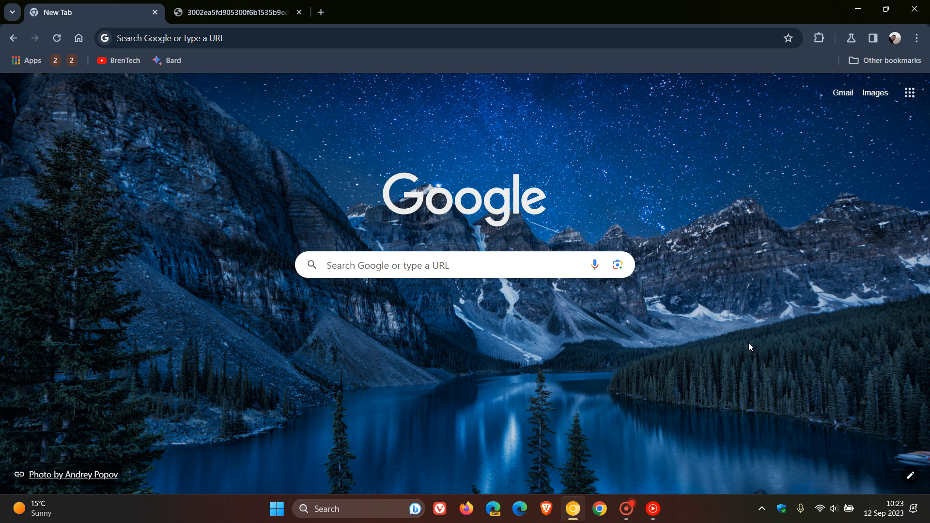
Switch to the uploads.disquscdn.com GIF tab and watch the Link Preview demo of Twitter and Reddit windows
left_click(237, 11)
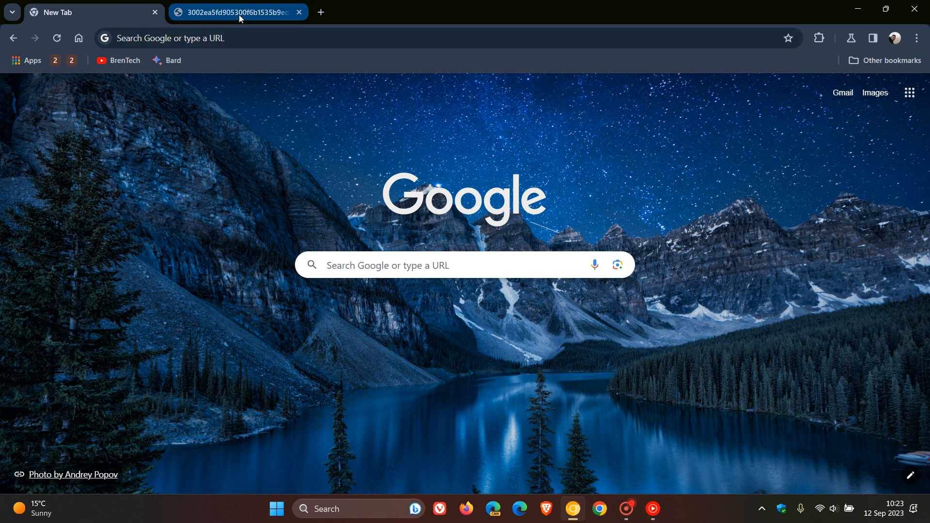
left_click(237, 12)
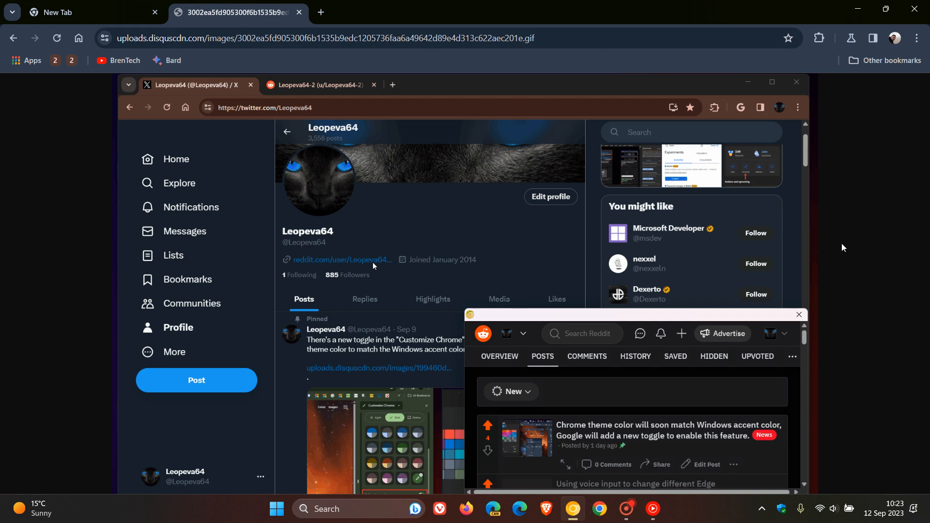
mouse_move(845, 244)
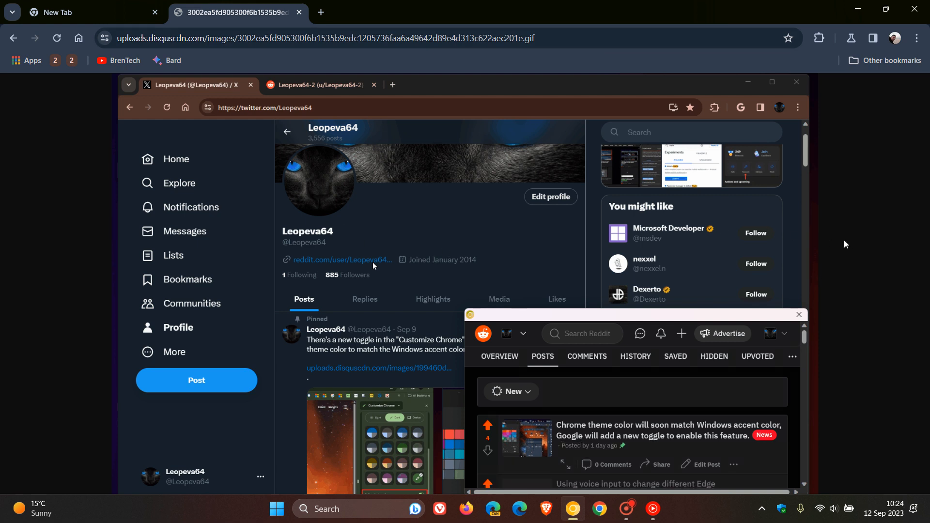
left_click(798, 314)
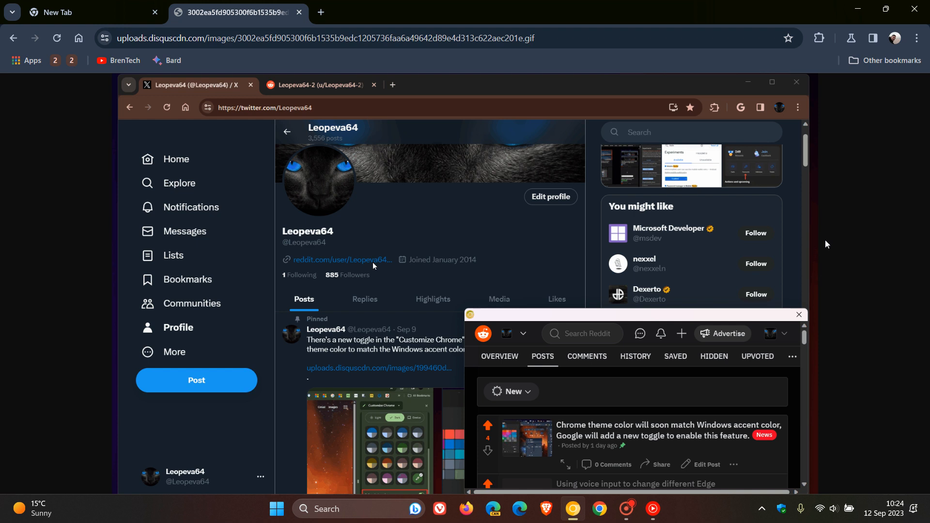
left_click(797, 314)
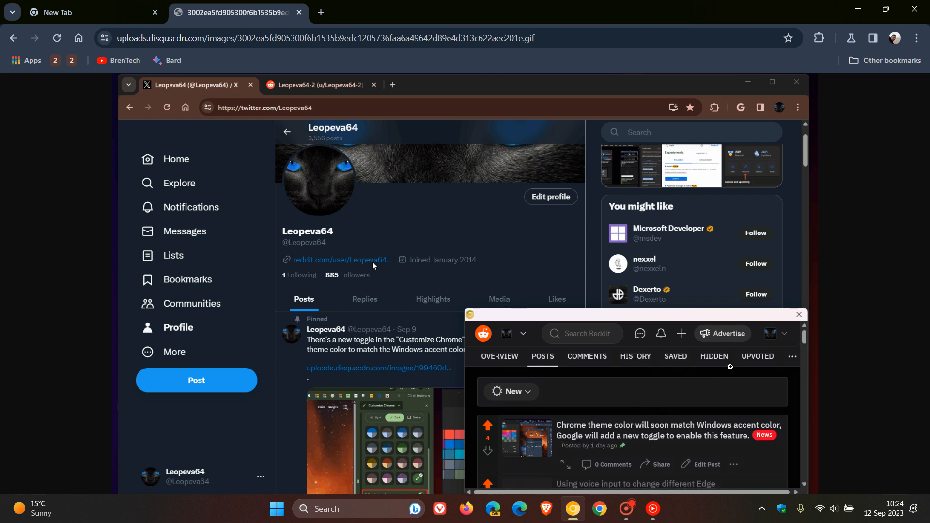
left_click(797, 314)
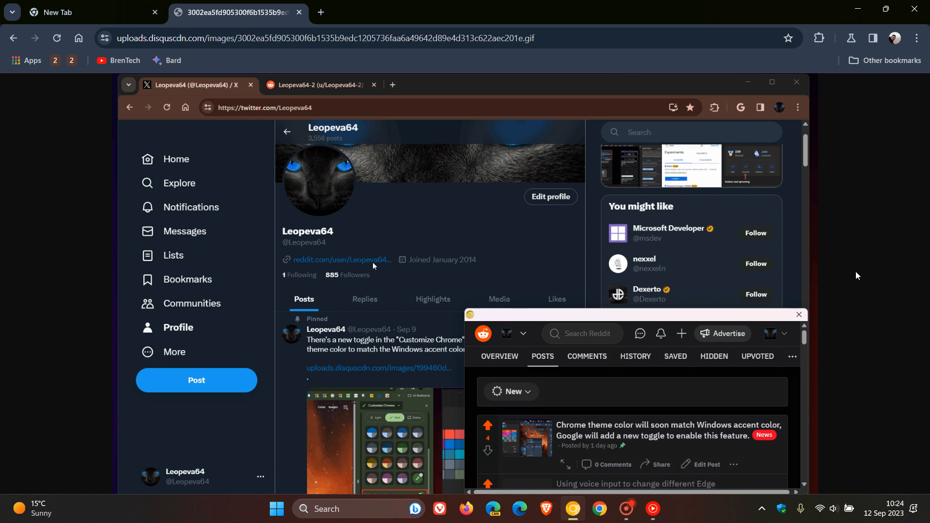
left_click(798, 313)
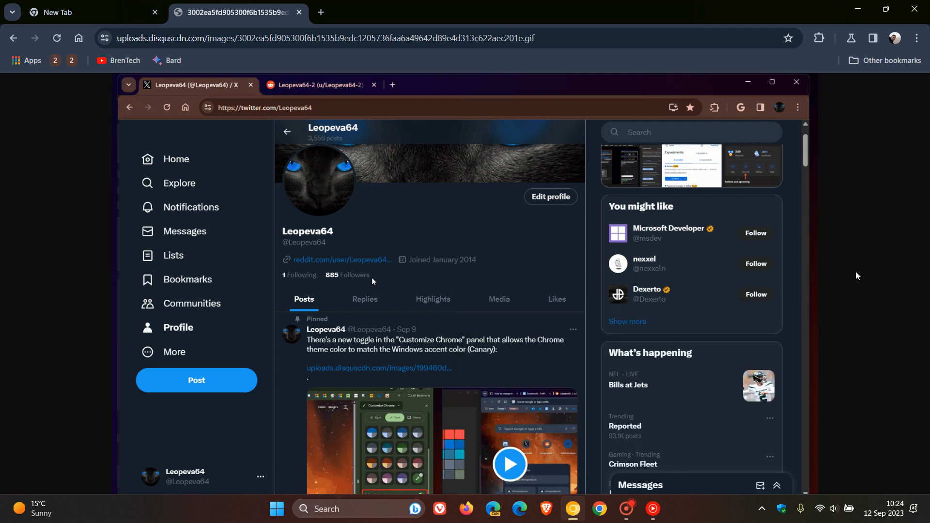
mouse_move(342, 259)
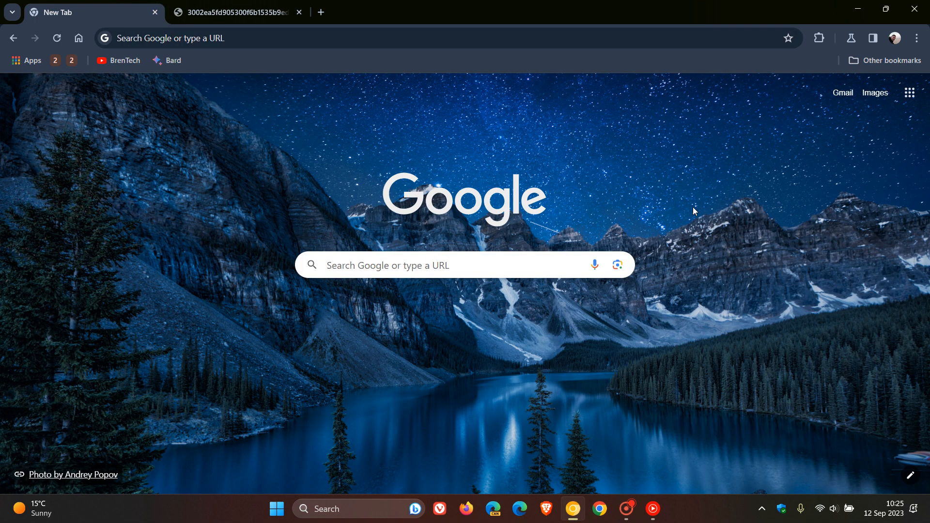
mouse_move(618, 195)
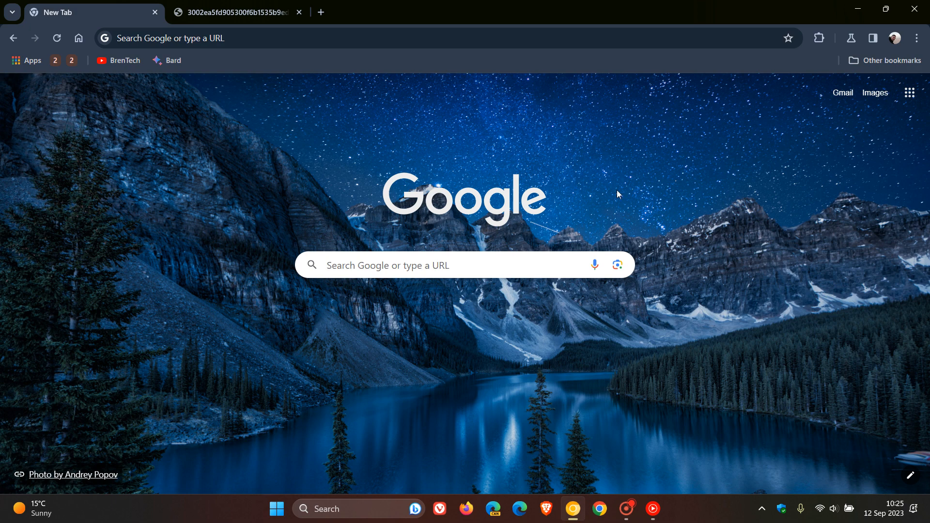
mouse_move(645, 152)
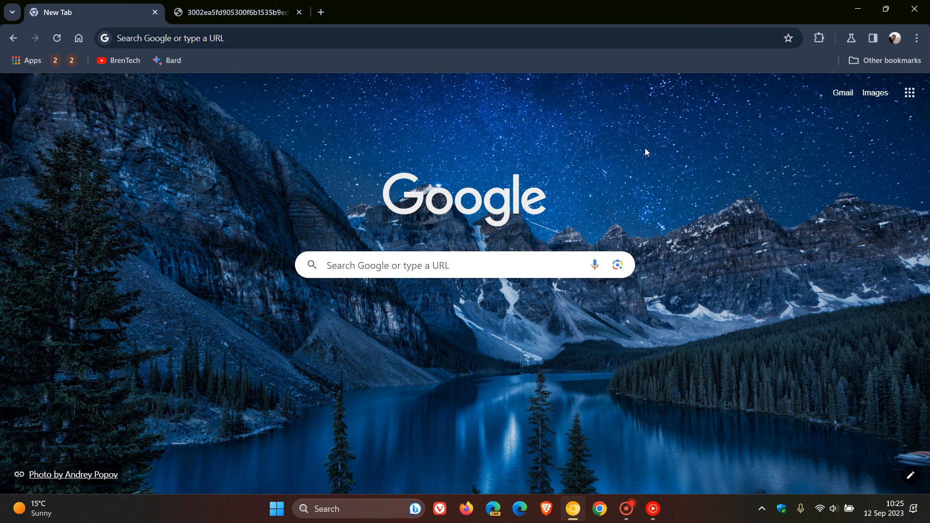